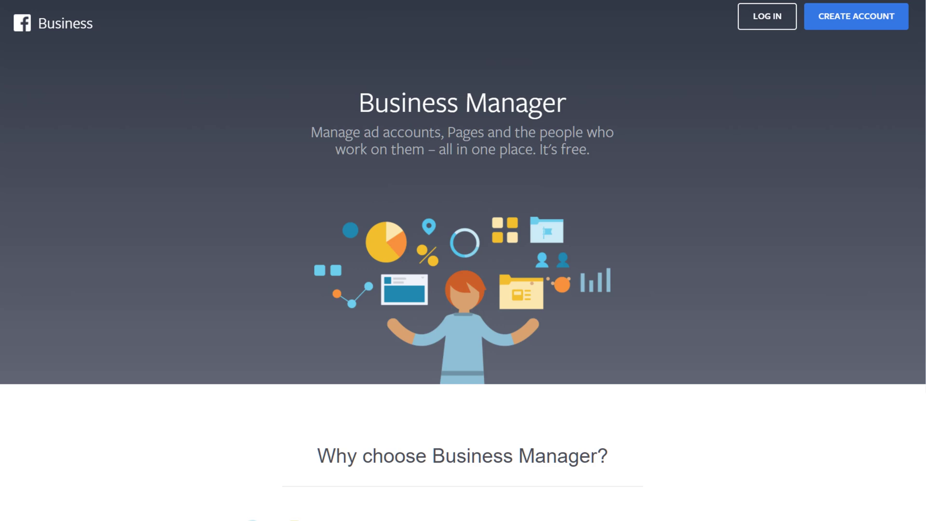
Scroll the ITnation Business home to review ad account performance, Pages and alerts
{"action": "scroll", "scroll_direction": "down", "scroll_amount": 3}
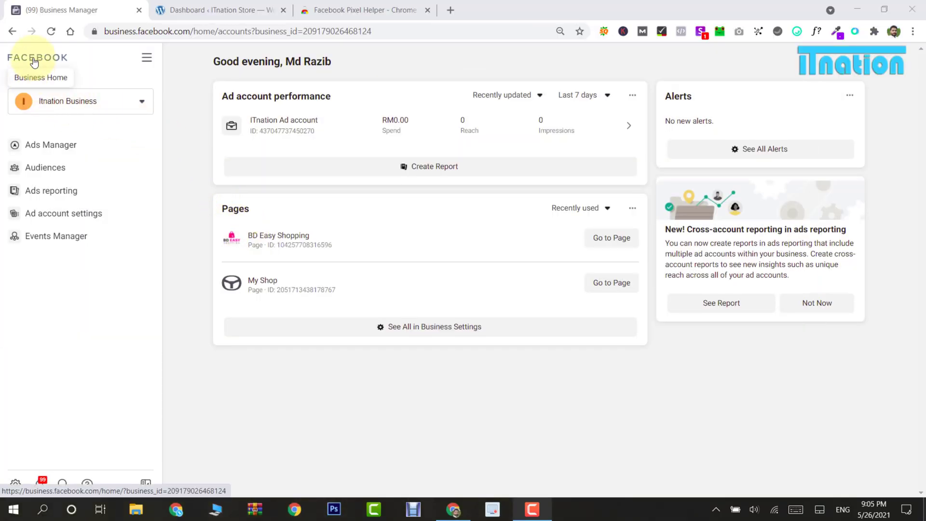
{"action": "left_click", "coordinate": [37, 57]}
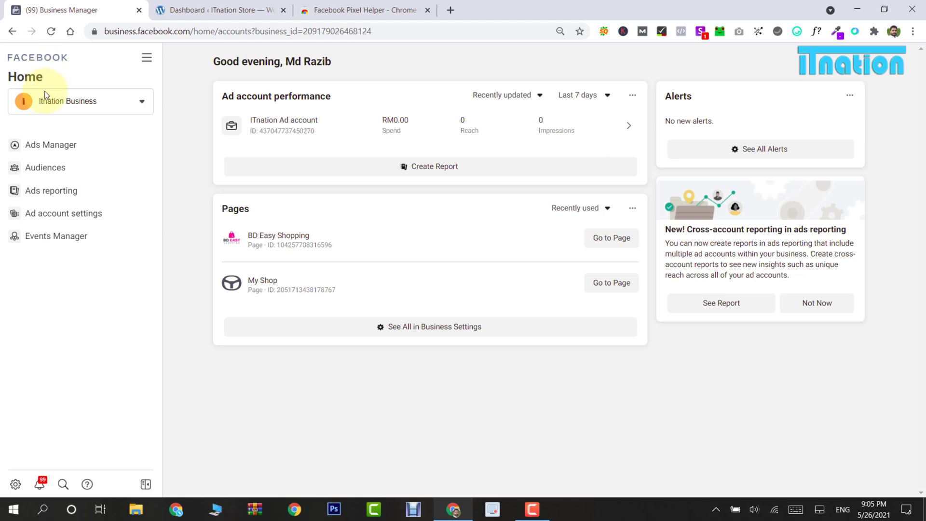
{"action": "mouse_move", "coordinate": [39, 319]}
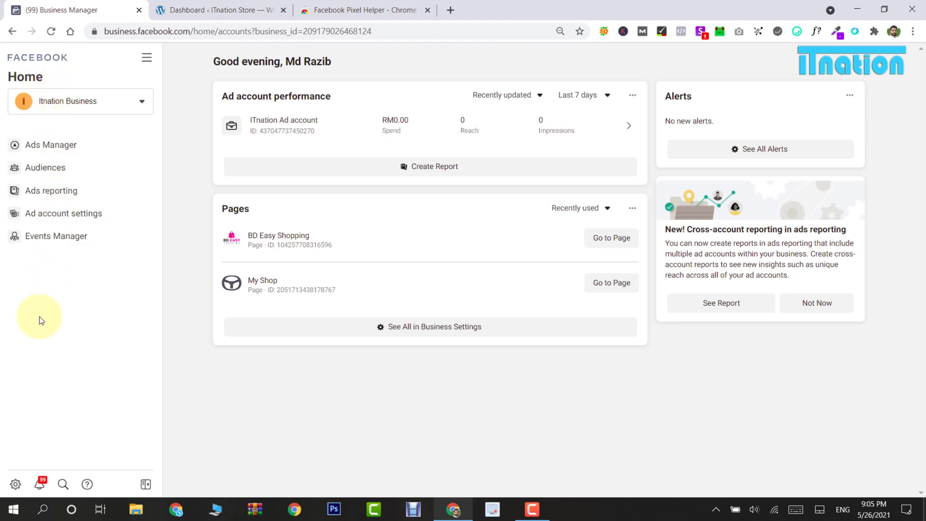
{"action": "left_click", "coordinate": [14, 484]}
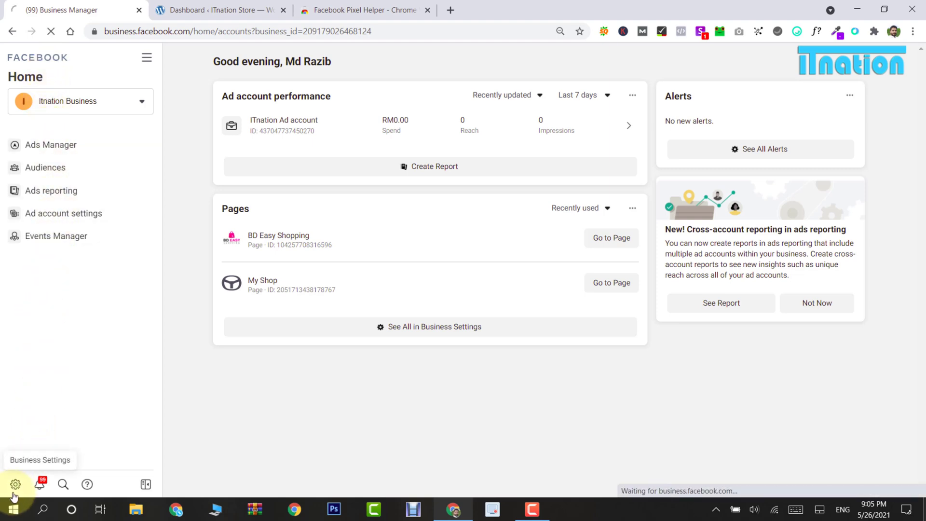
Go from Business Settings to the Pixels page under Data sources
{"action": "left_click", "coordinate": [15, 484]}
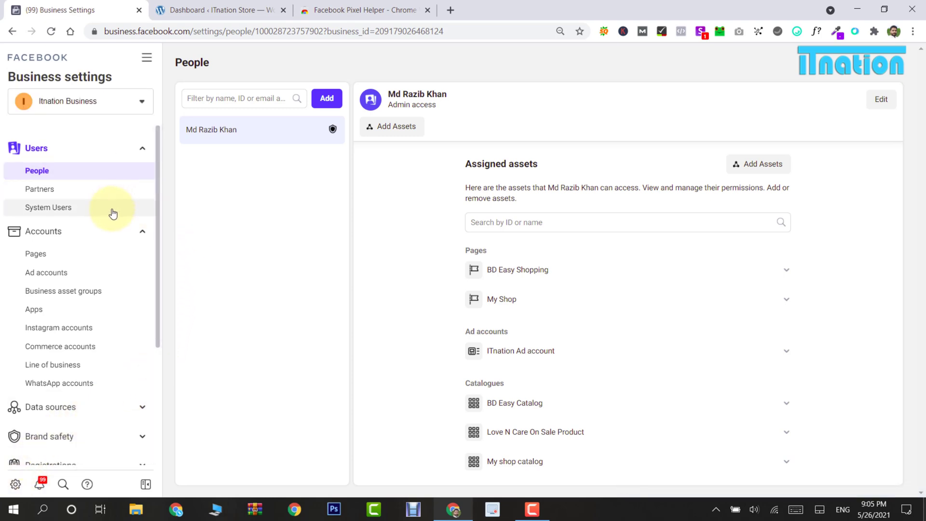
{"action": "scroll", "scroll_direction": "down", "scroll_amount": 3}
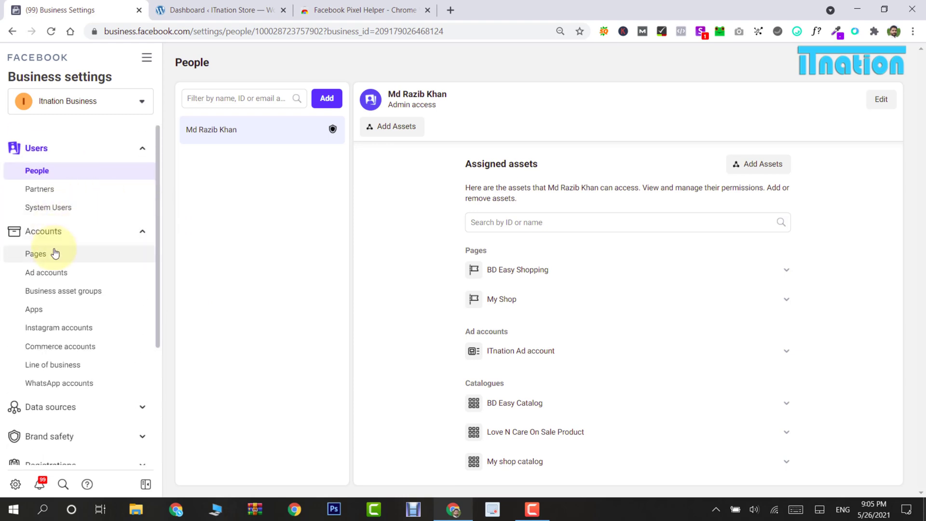
{"action": "mouse_move", "coordinate": [75, 262]}
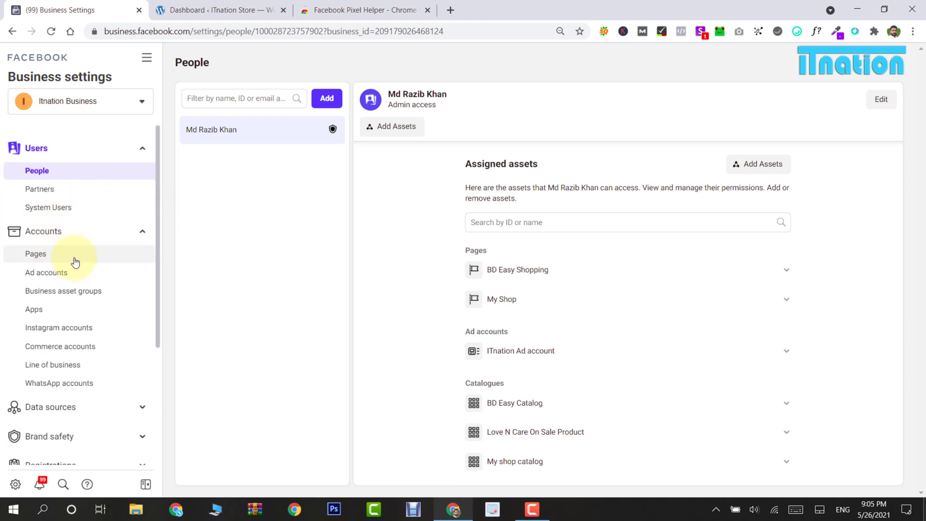
{"action": "mouse_move", "coordinate": [73, 272]}
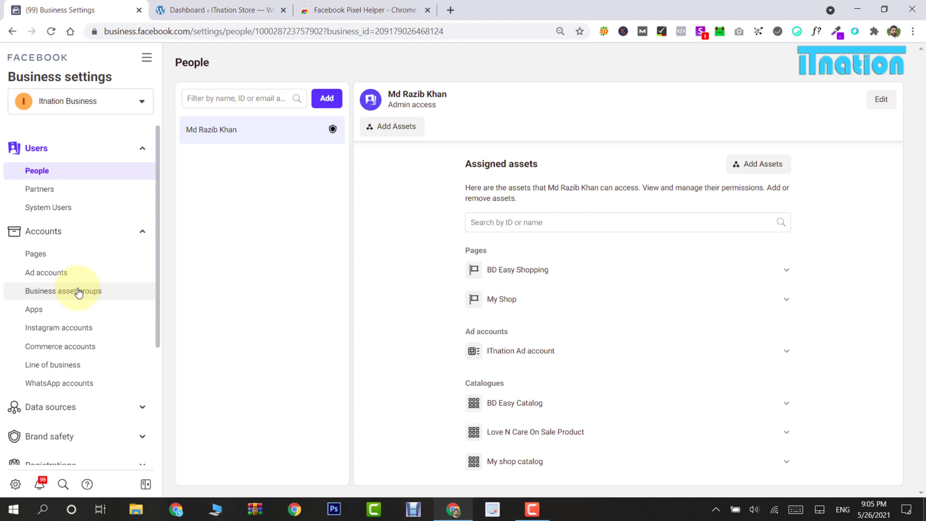
{"action": "scroll", "scroll_direction": "down", "scroll_amount": 3}
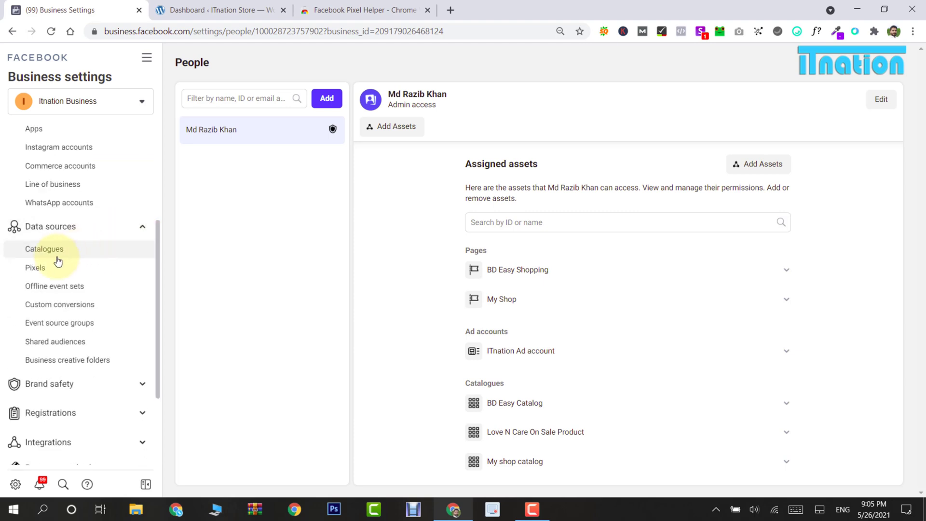
{"action": "left_click", "coordinate": [35, 268]}
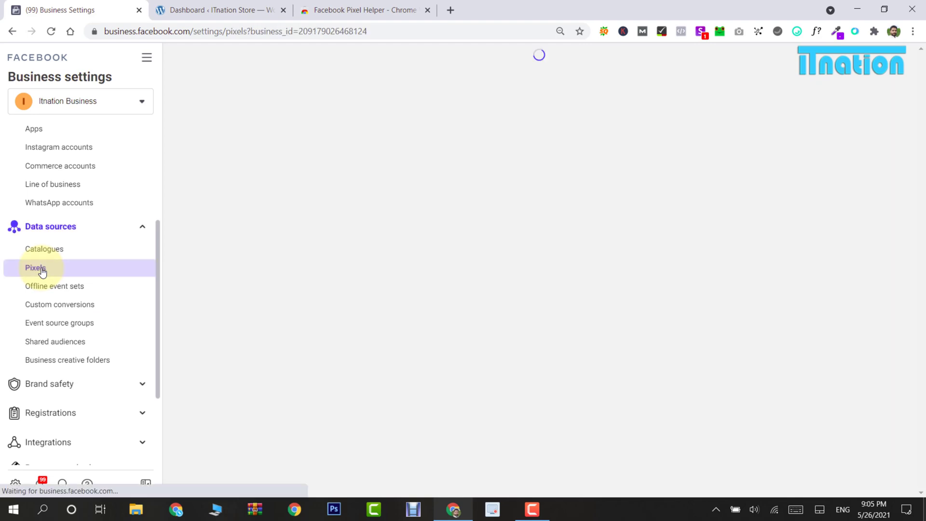
{"action": "left_click", "coordinate": [35, 268]}
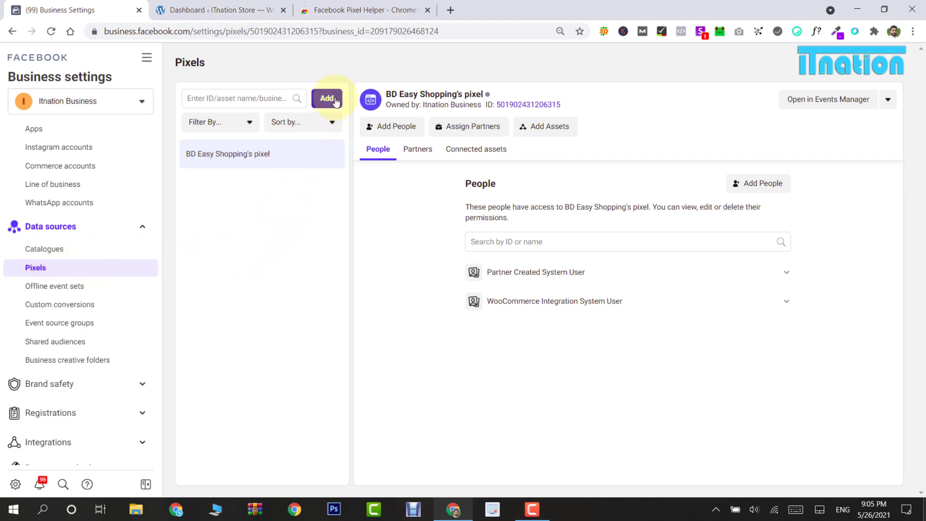
{"action": "left_click", "coordinate": [327, 97]}
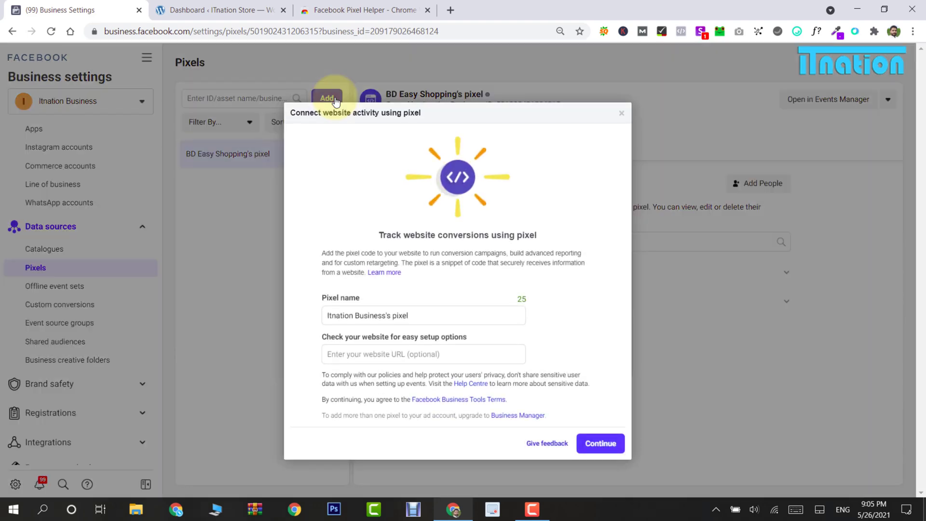
{"action": "type", "text": "ITnation demo p"}
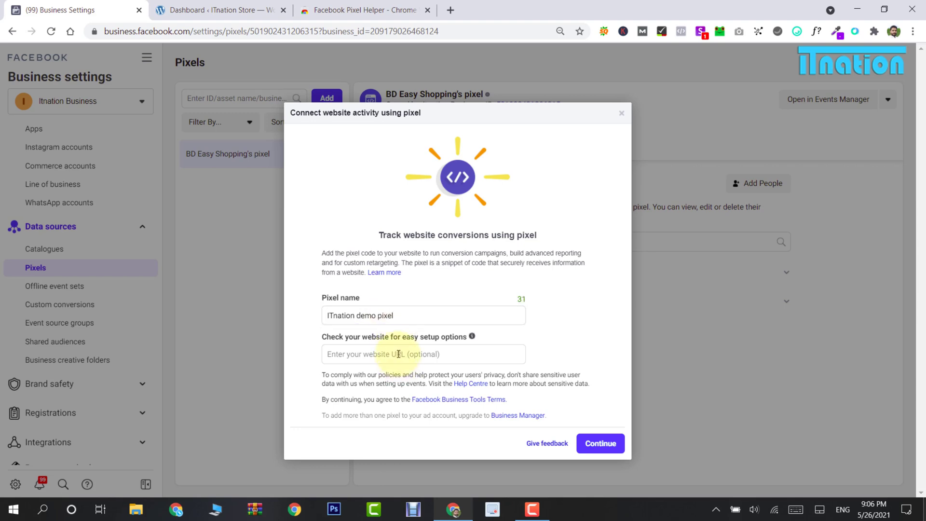
{"action": "left_click", "coordinate": [422, 353]}
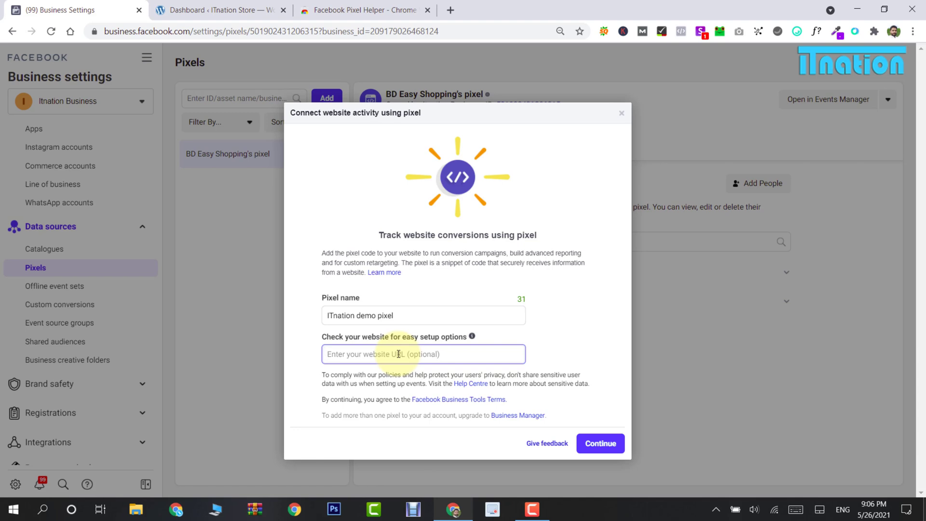
{"action": "type", "text": "https://practice.itnation.info/"}
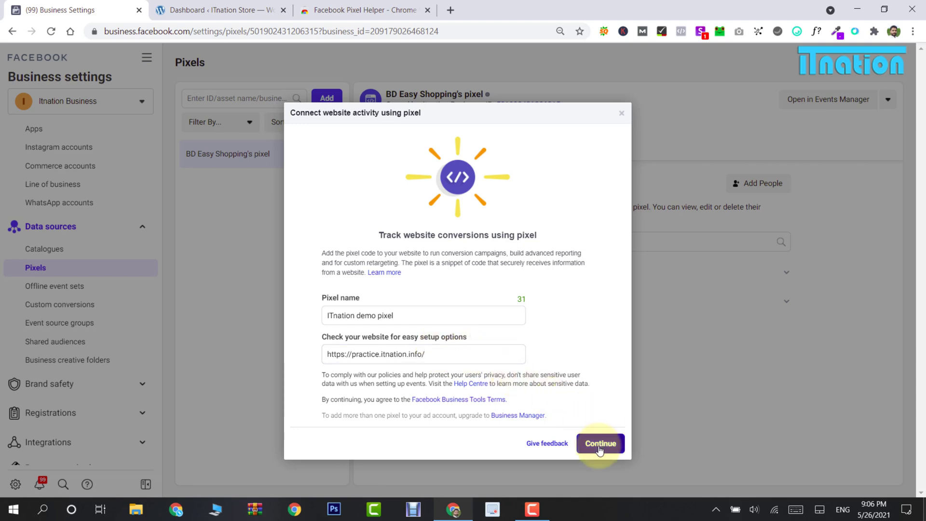
{"action": "left_click", "coordinate": [600, 443]}
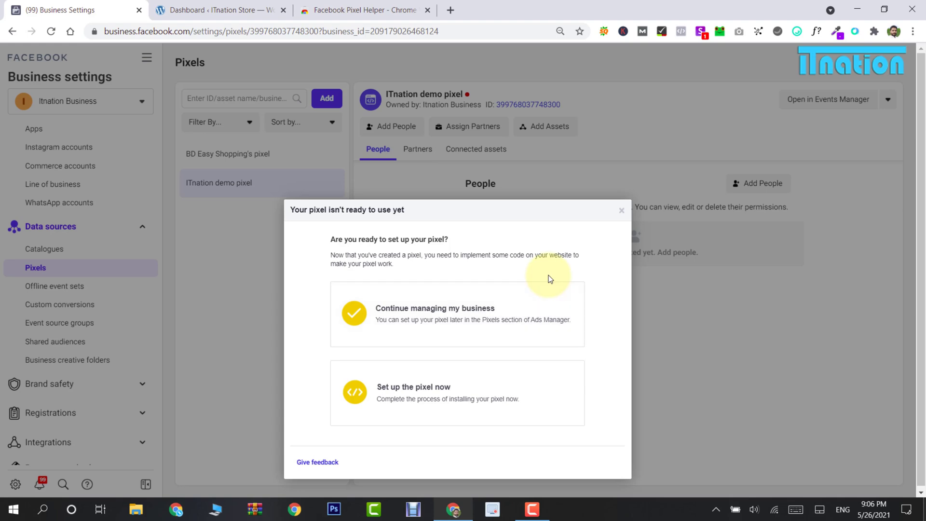
Postpone pixel setup and continue managing the business
{"action": "left_click", "coordinate": [218, 11]}
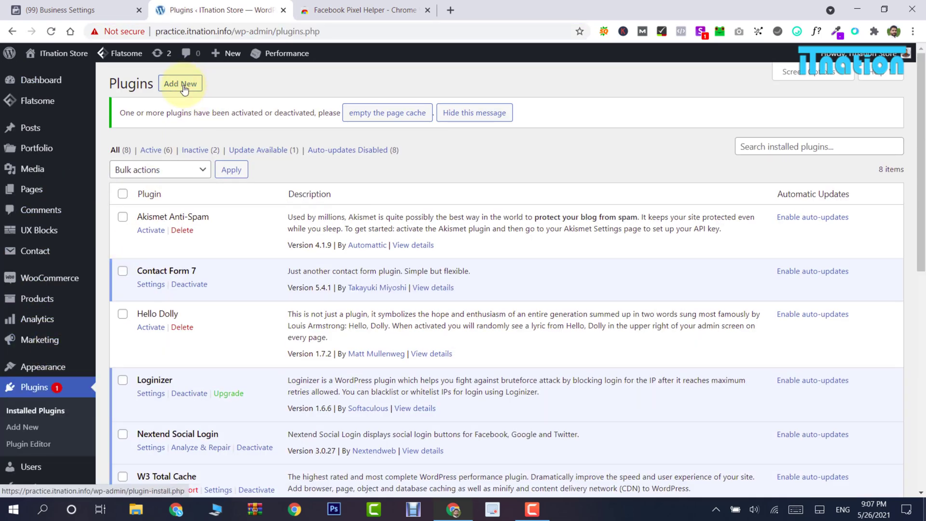
Search 'pixe', install and activate PixelYourSite, and browse its settings page
{"action": "left_click", "coordinate": [179, 84]}
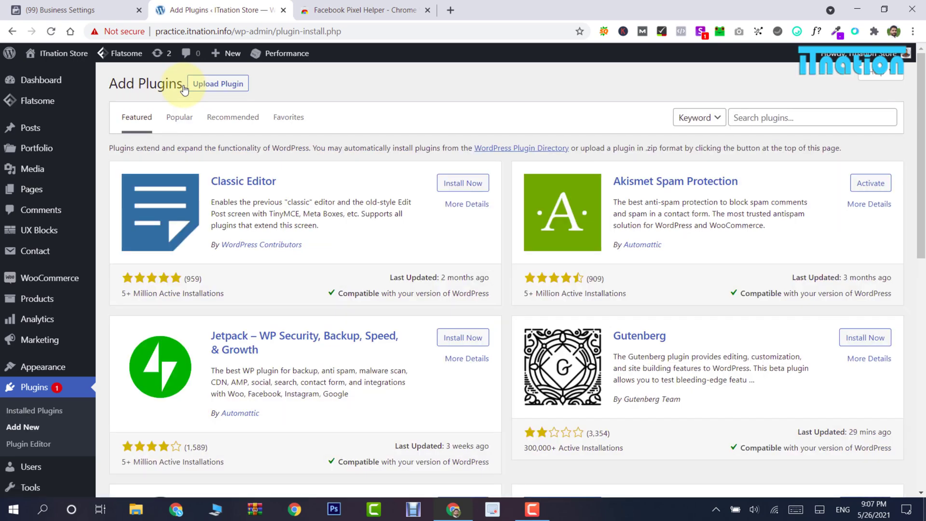
{"action": "type", "text": "pixelyoursite"}
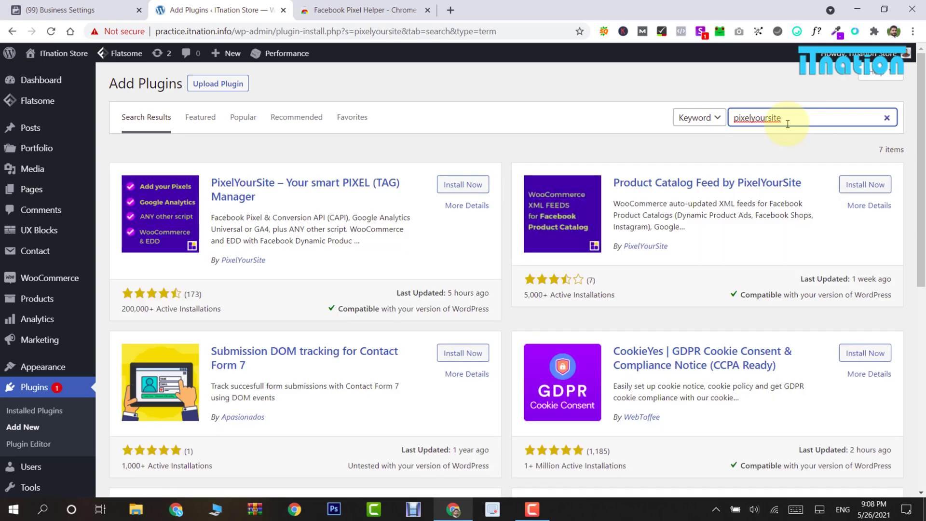
{"action": "mouse_move", "coordinate": [473, 142]}
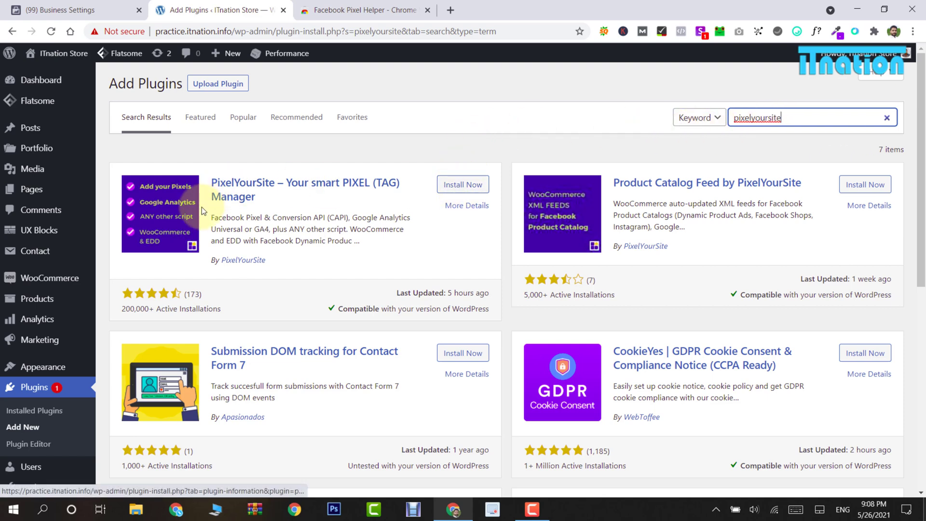
{"action": "left_click", "coordinate": [463, 185]}
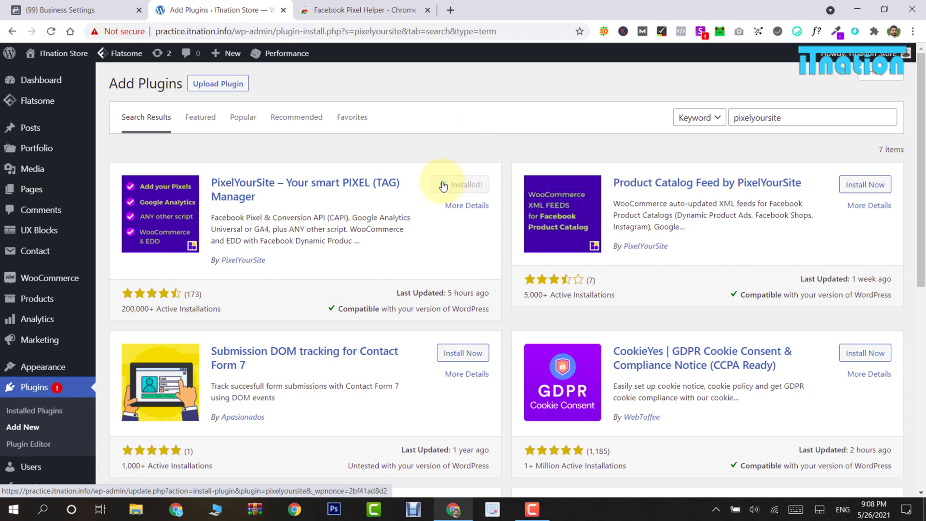
{"action": "left_click", "coordinate": [466, 184]}
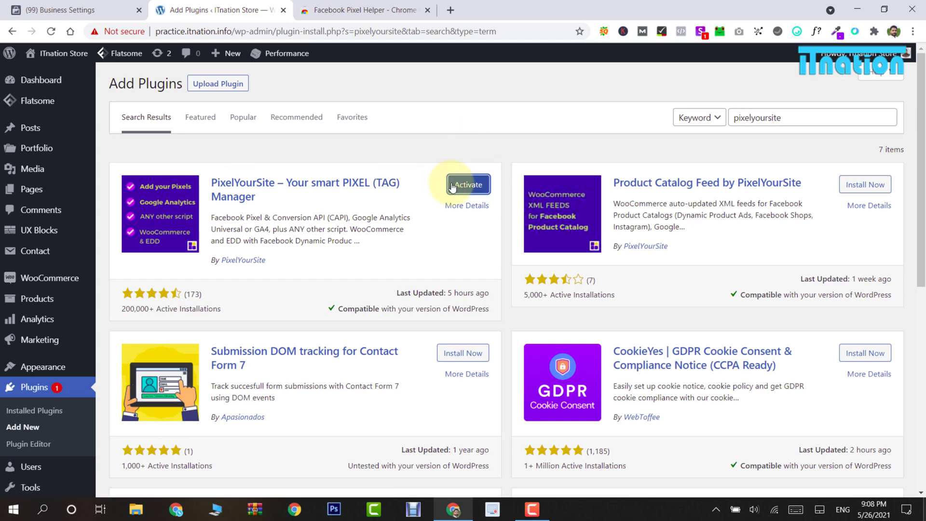
{"action": "left_click", "coordinate": [467, 184]}
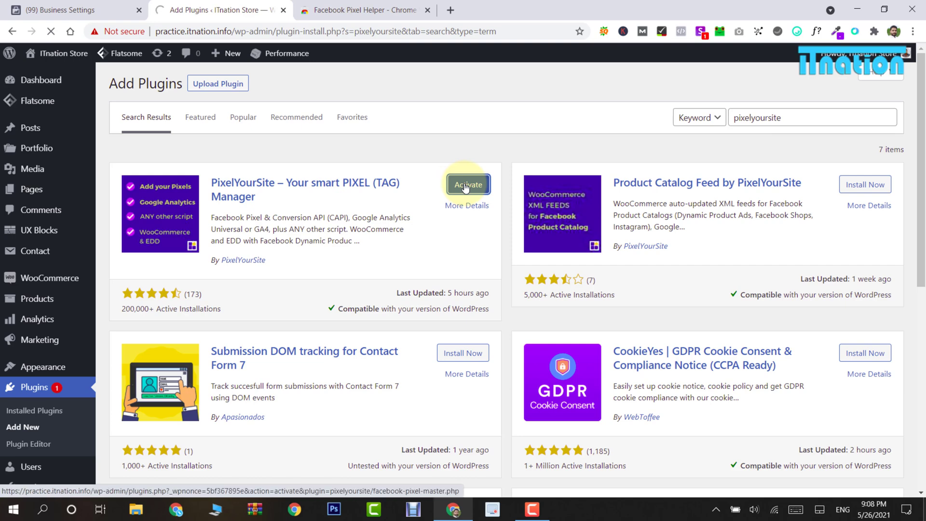
{"action": "left_click", "coordinate": [468, 184]}
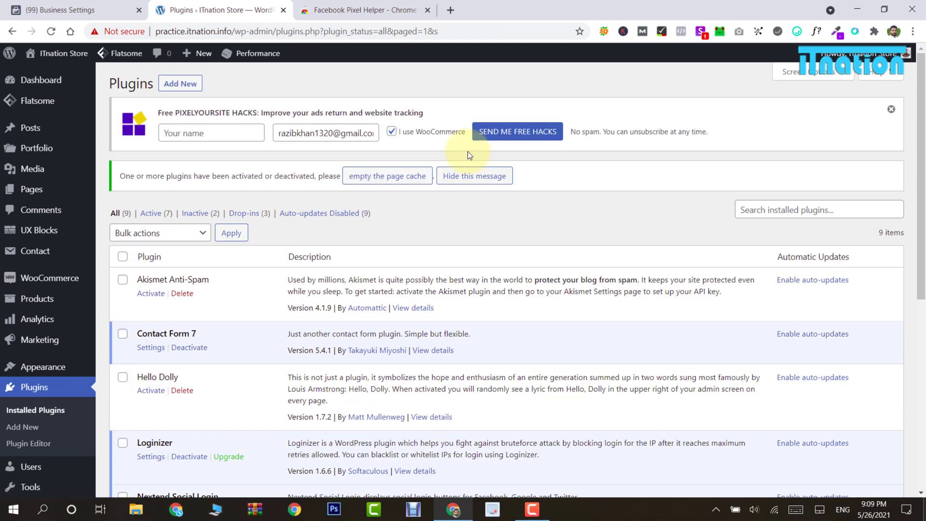
{"action": "scroll", "scroll_direction": "down", "scroll_amount": 3}
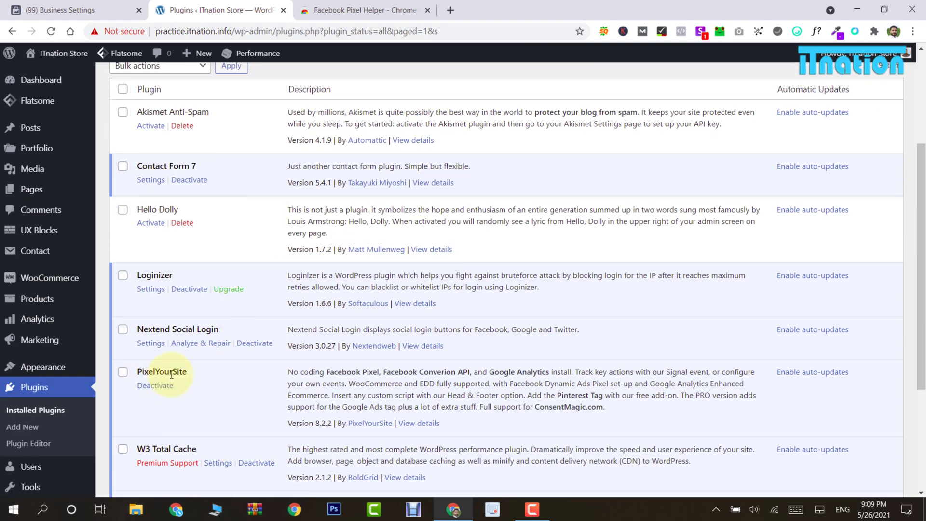
{"action": "mouse_move", "coordinate": [127, 125]}
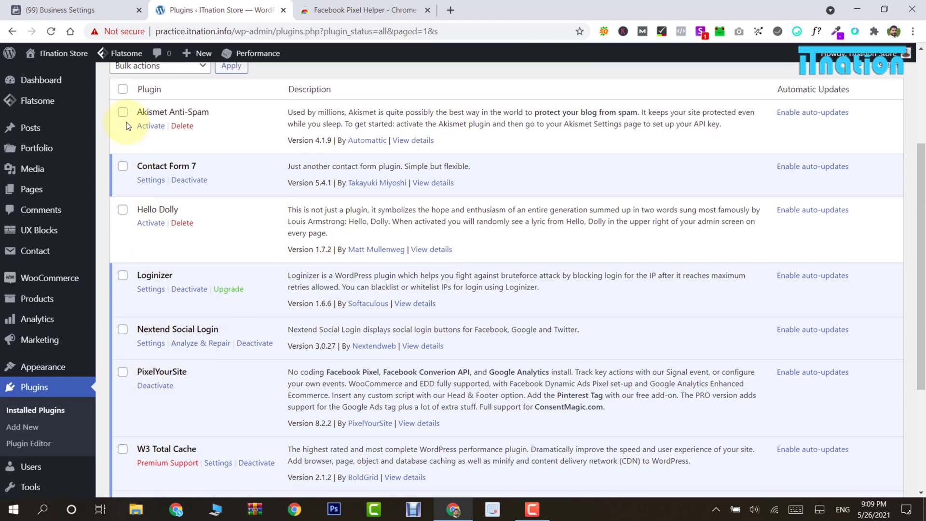
{"action": "scroll", "scroll_direction": "down", "scroll_amount": 3}
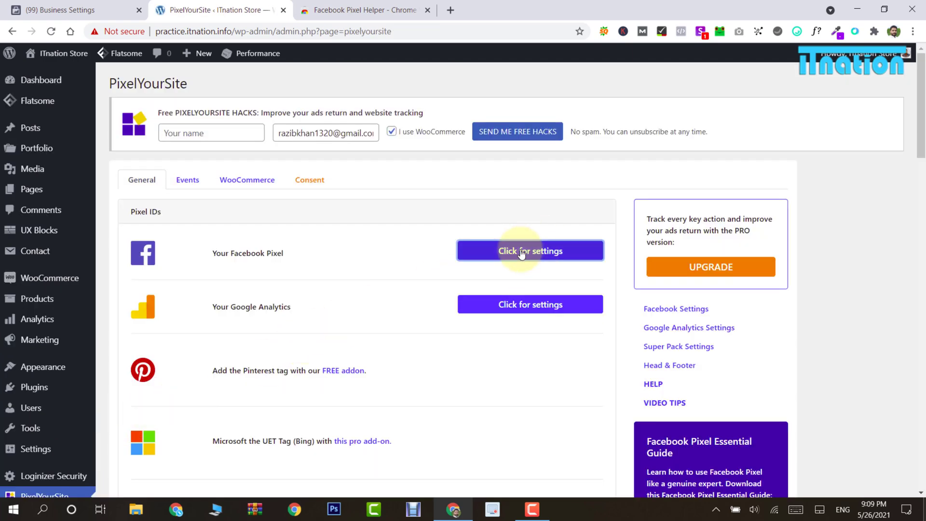
Paste the ITnation demo pixel's ID into PixelYourSite's Facebook Pixel ID and save
{"action": "left_click", "coordinate": [529, 250]}
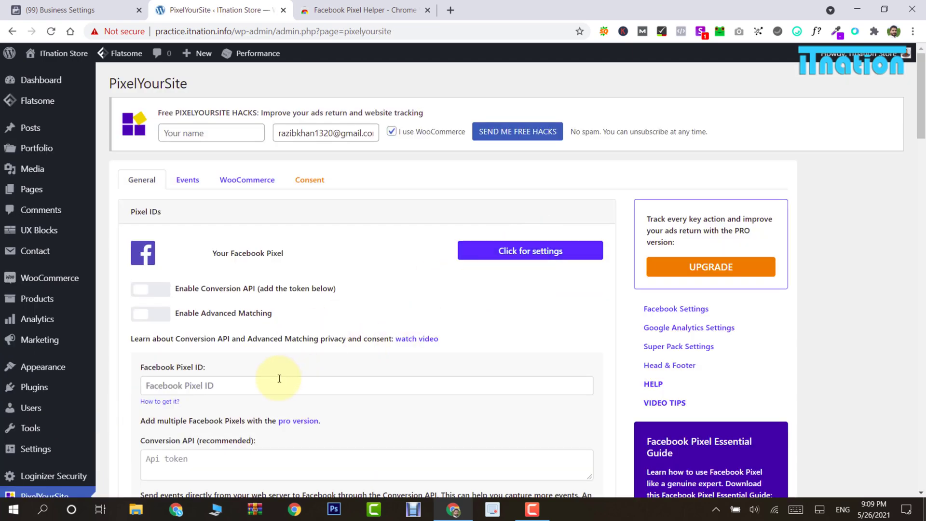
{"action": "left_click", "coordinate": [366, 384]}
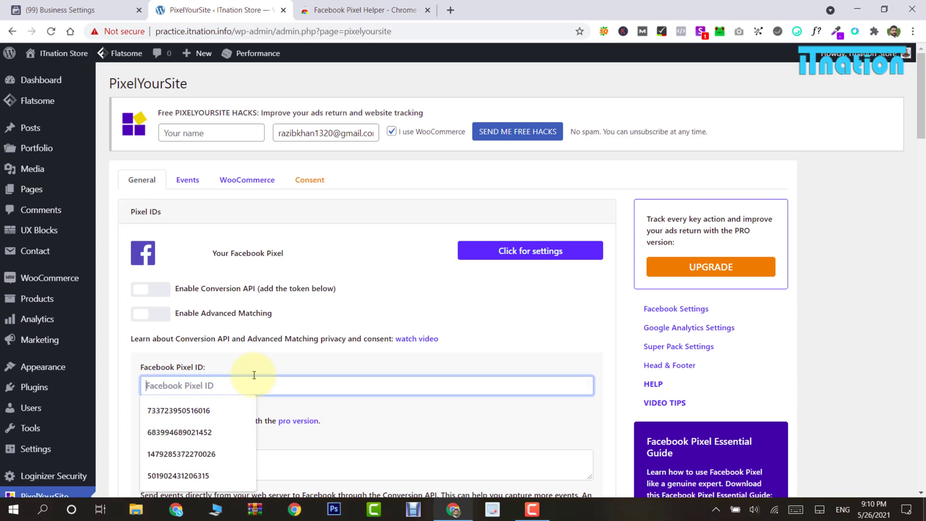
{"action": "left_click", "coordinate": [76, 10]}
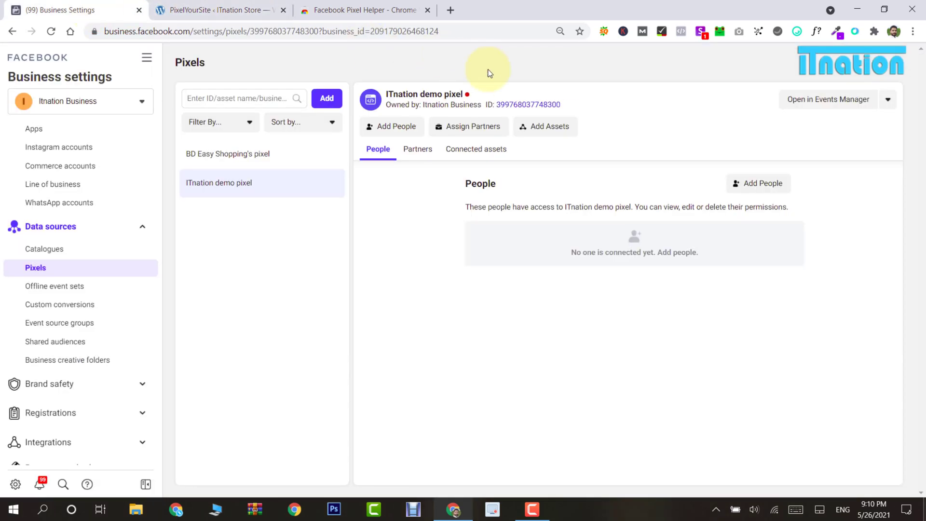
{"action": "left_click", "coordinate": [529, 105]}
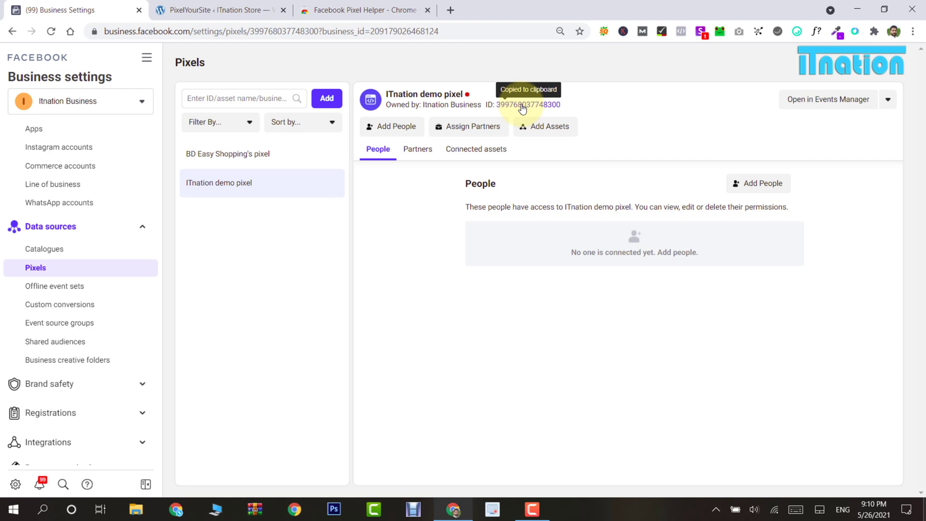
{"action": "left_click", "coordinate": [219, 10]}
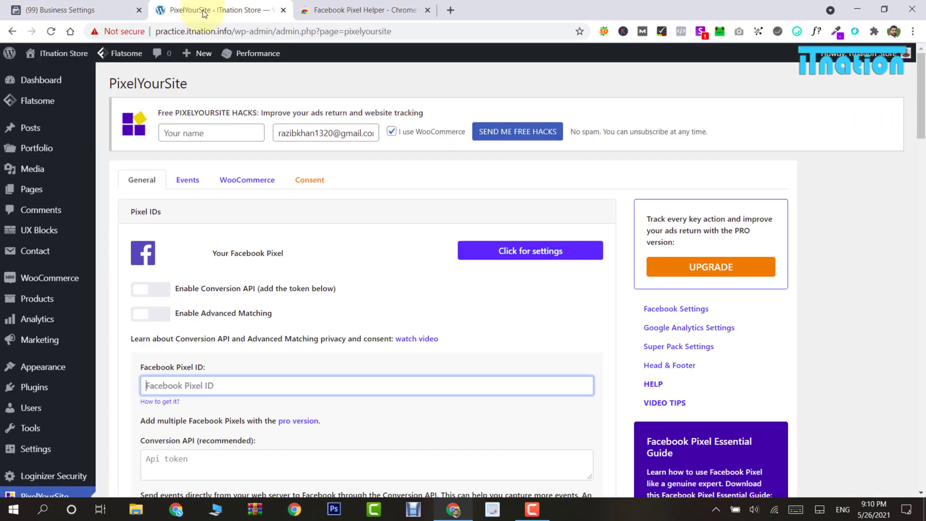
{"action": "right_click", "coordinate": [366, 385]}
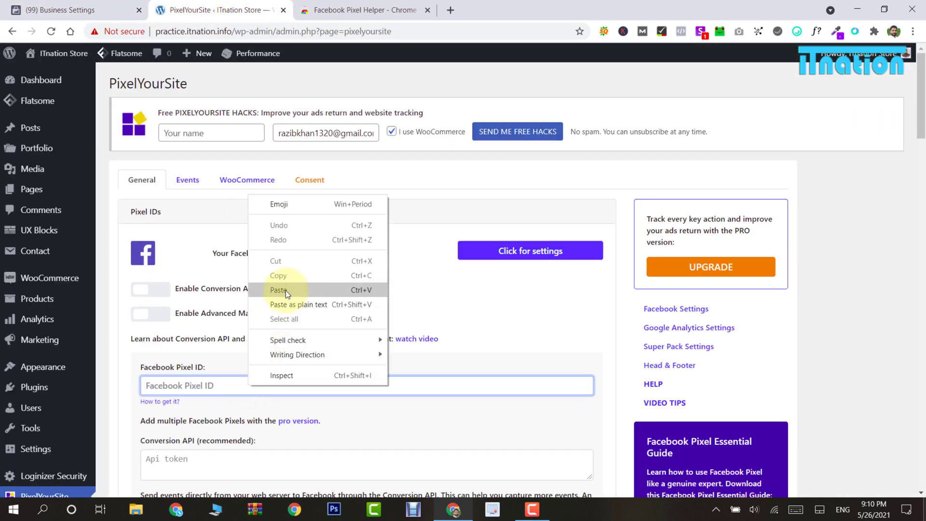
{"action": "scroll", "scroll_direction": "down", "scroll_amount": 3}
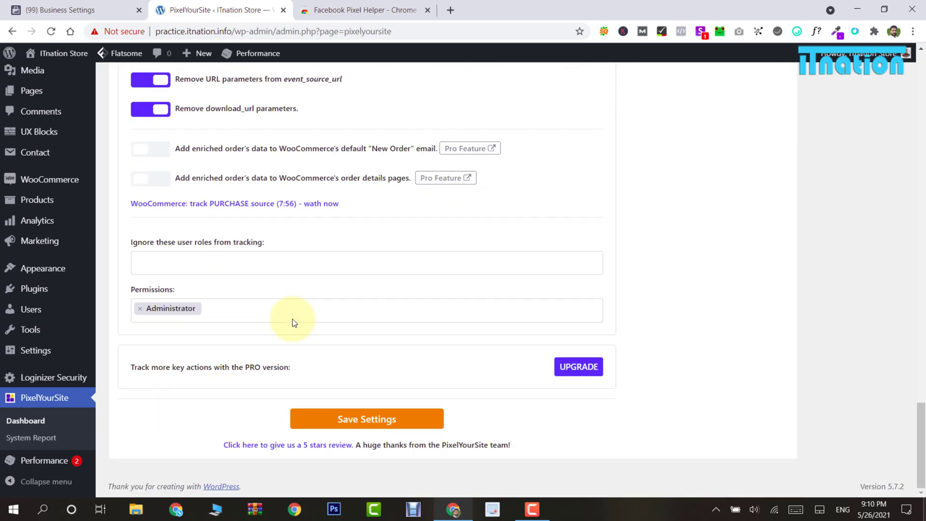
{"action": "left_click", "coordinate": [366, 419]}
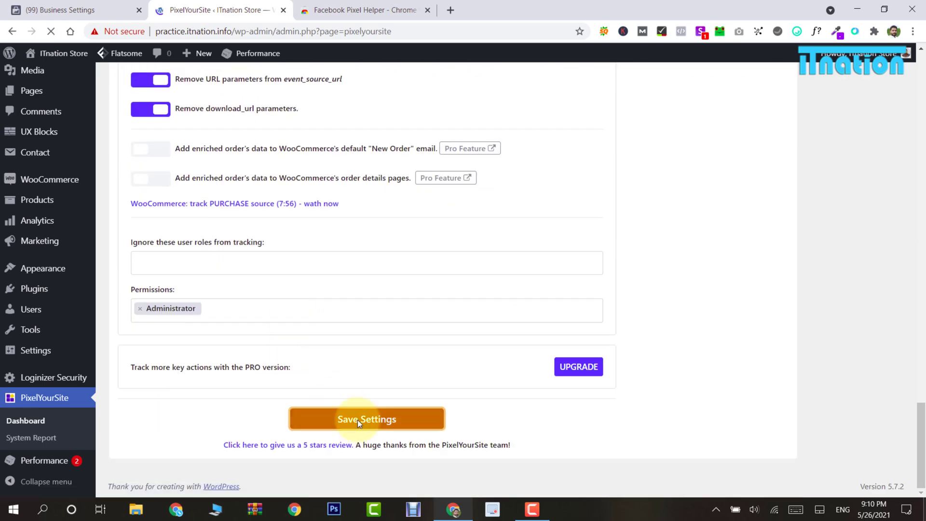
{"action": "left_click", "coordinate": [366, 418]}
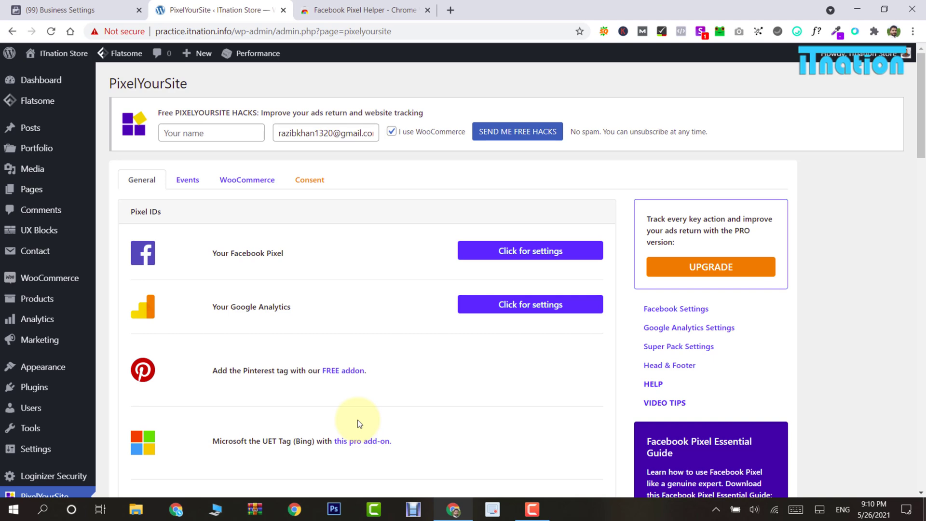
{"action": "mouse_move", "coordinate": [319, 324]}
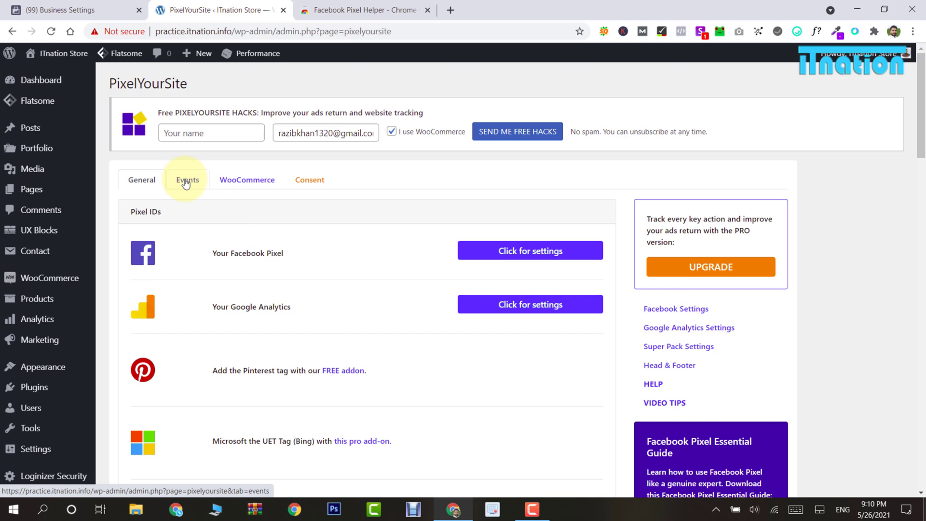
Turn on Enable Events in PixelYourSite's Events tab and save the settings
{"action": "left_click", "coordinate": [187, 180]}
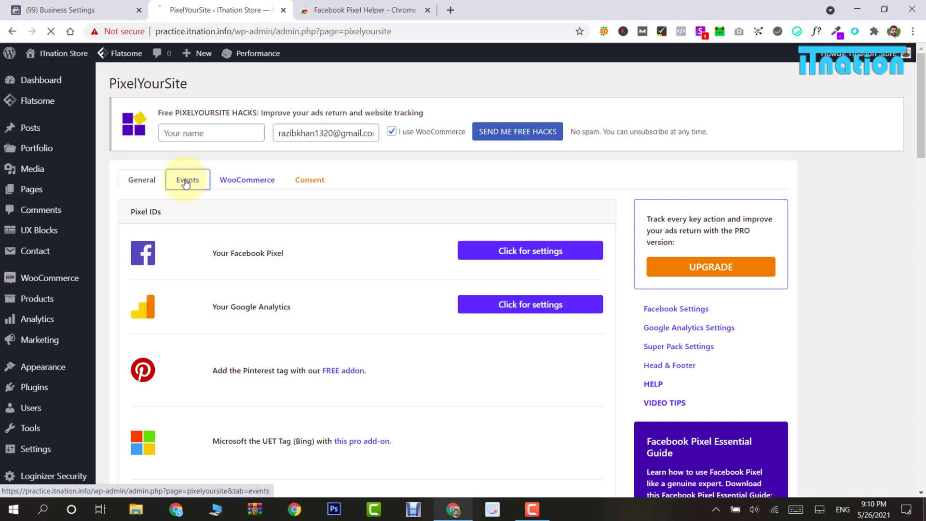
{"action": "left_click", "coordinate": [187, 180]}
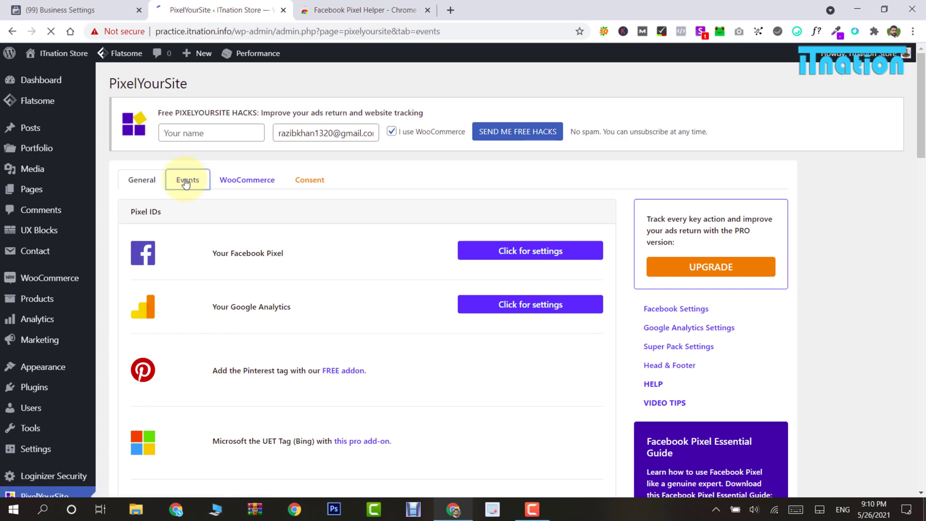
{"action": "left_click", "coordinate": [186, 179]}
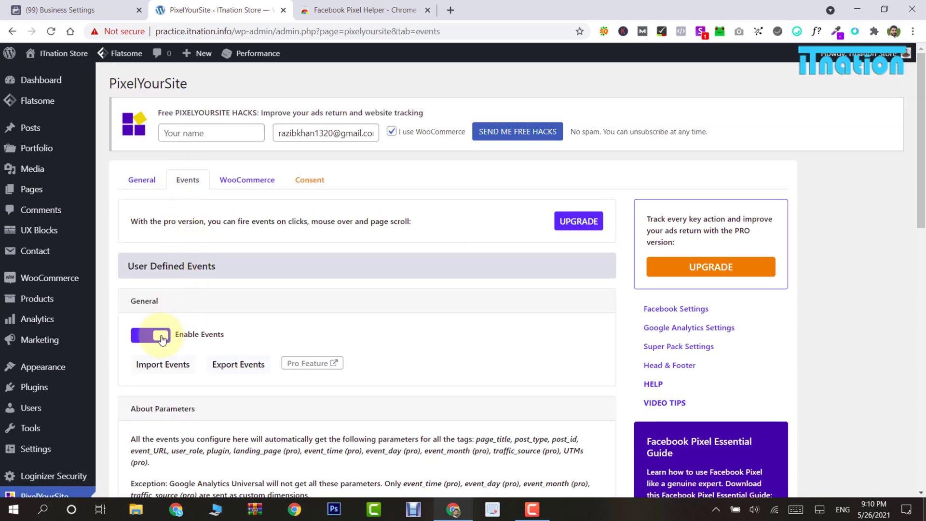
{"action": "left_click", "coordinate": [150, 334]}
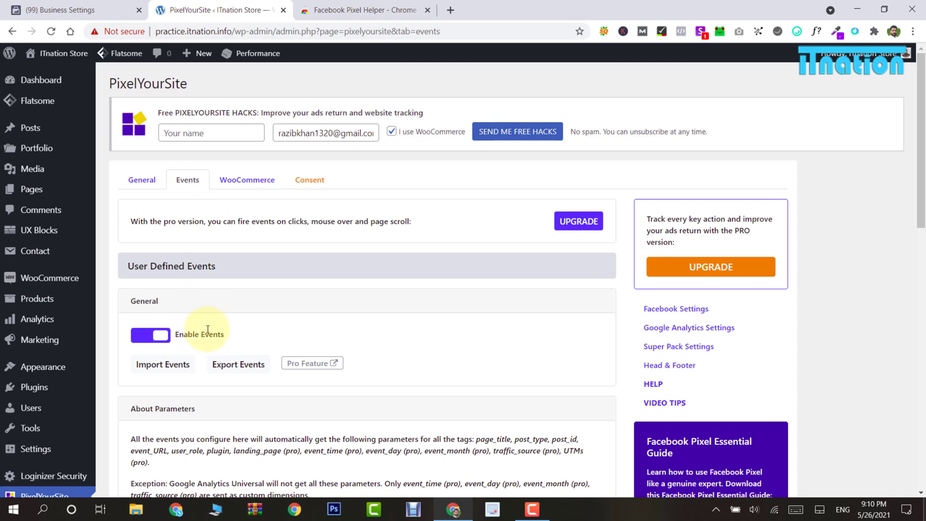
{"action": "scroll", "scroll_direction": "down", "scroll_amount": 3}
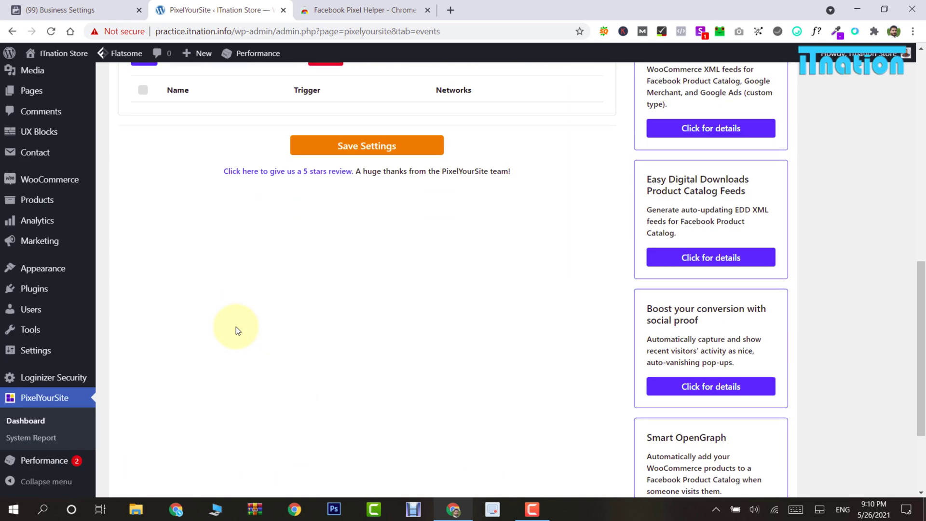
{"action": "left_click", "coordinate": [366, 146]}
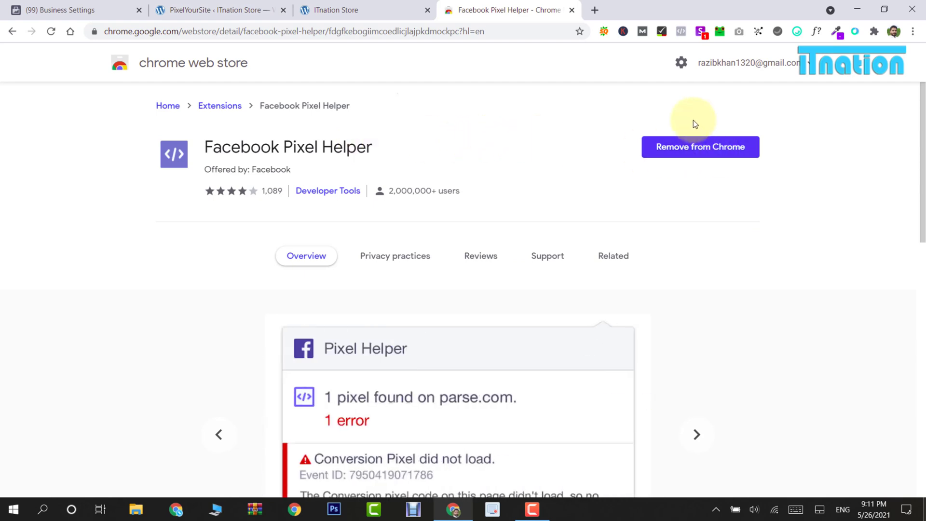
{"action": "mouse_move", "coordinate": [681, 31]}
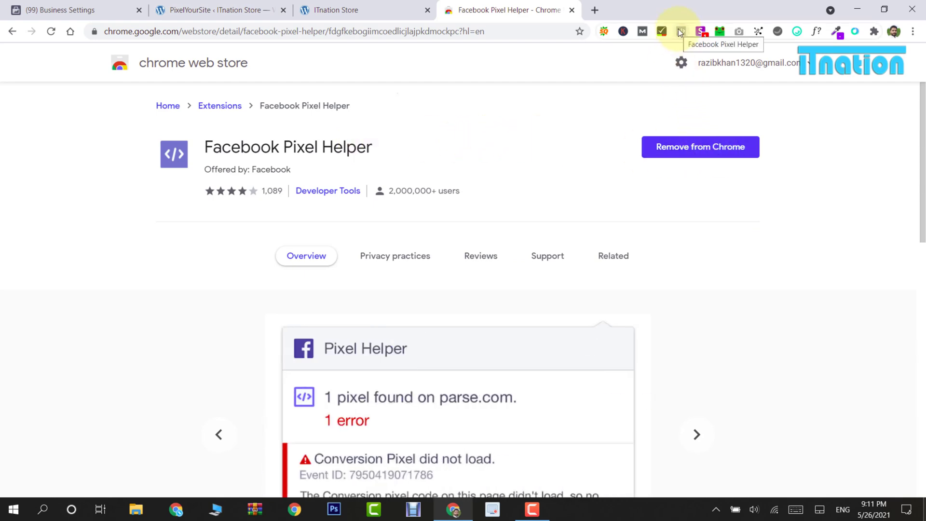
Add Happy Ninja from Clothing to the cart and check Pixel Helper's detected events
{"action": "left_click", "coordinate": [337, 10]}
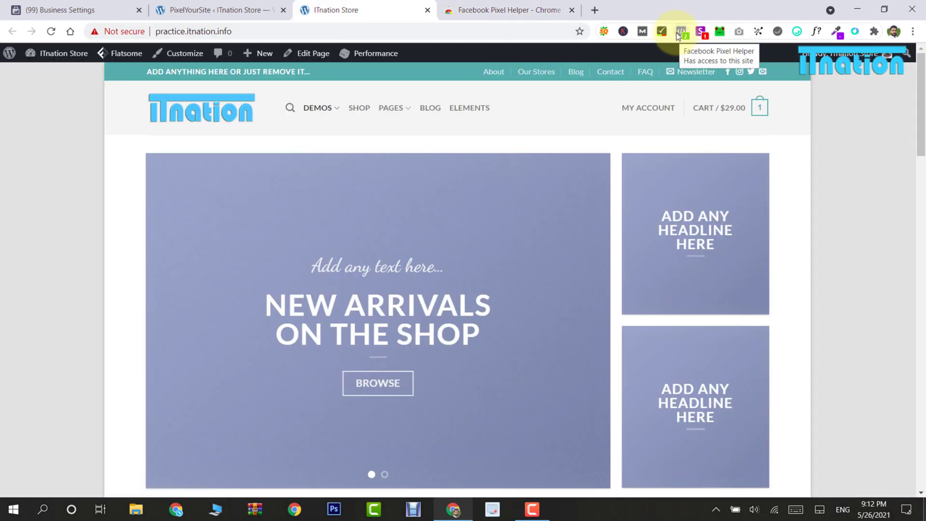
{"action": "left_click", "coordinate": [681, 31]}
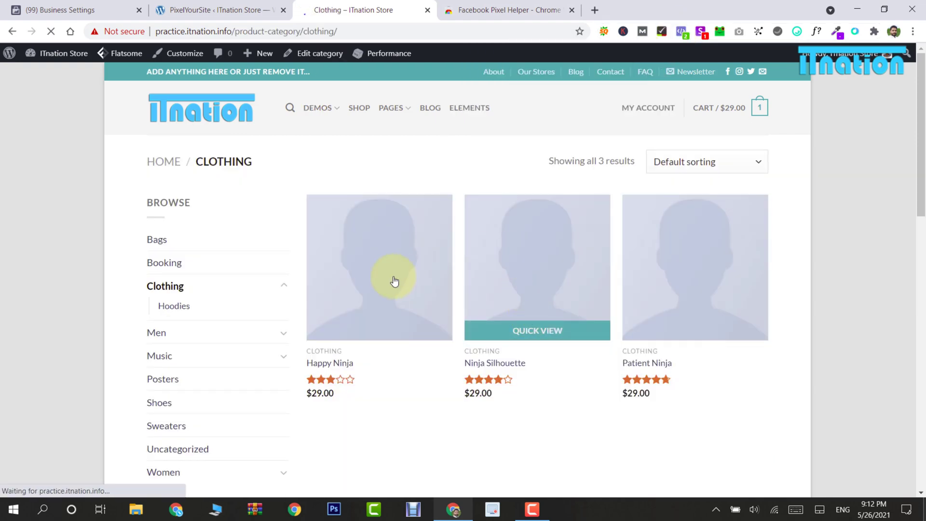
{"action": "left_click", "coordinate": [379, 267]}
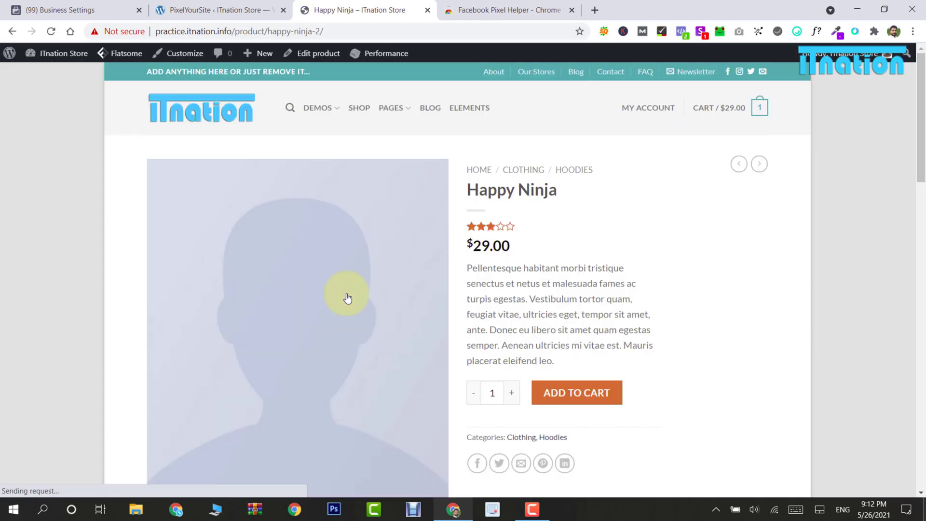
{"action": "left_click", "coordinate": [576, 392]}
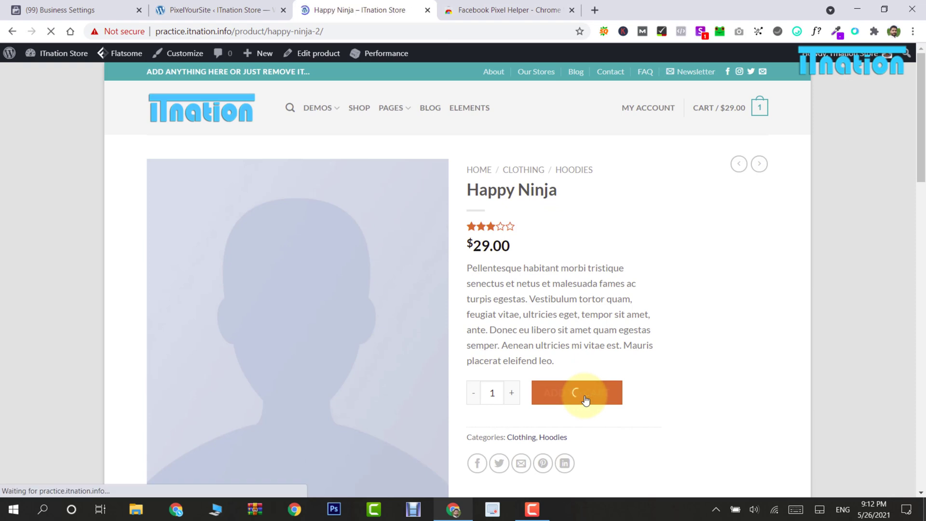
{"action": "left_click", "coordinate": [577, 392]}
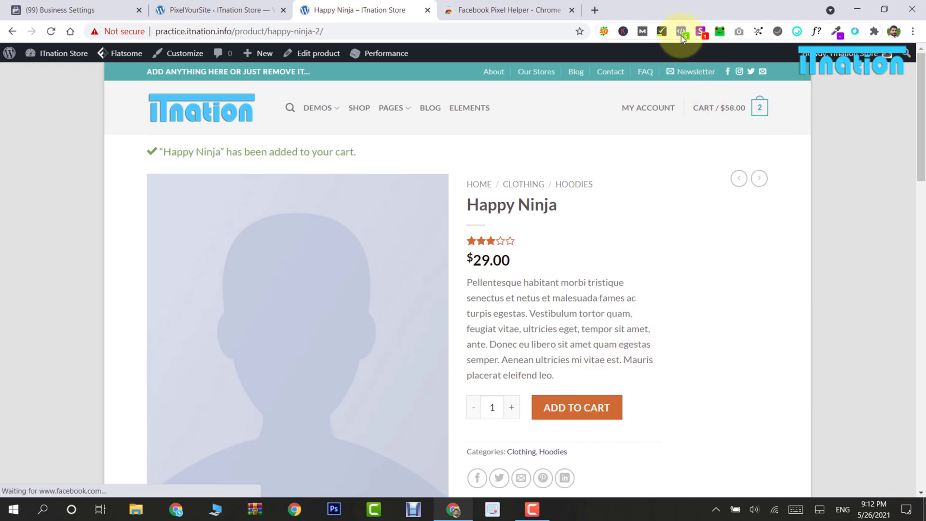
{"action": "left_click", "coordinate": [680, 31]}
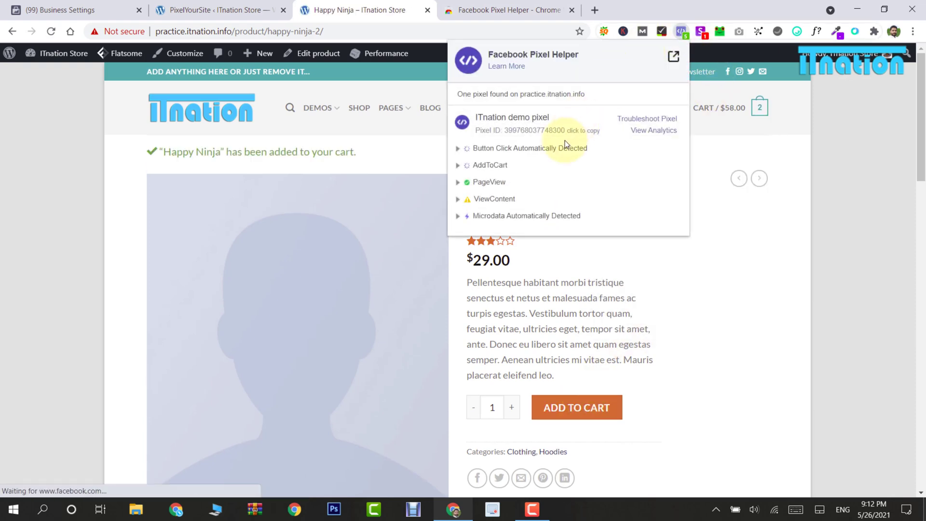